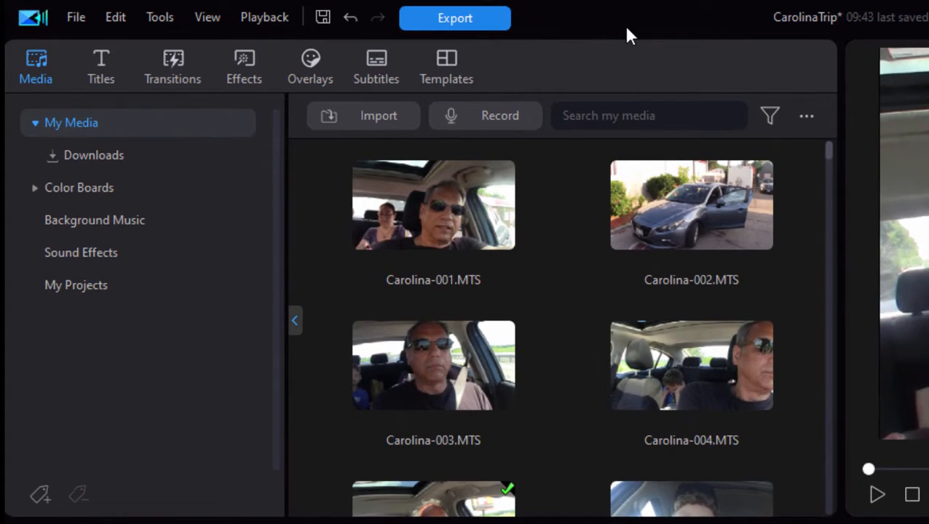
mouse_move(597, 36)
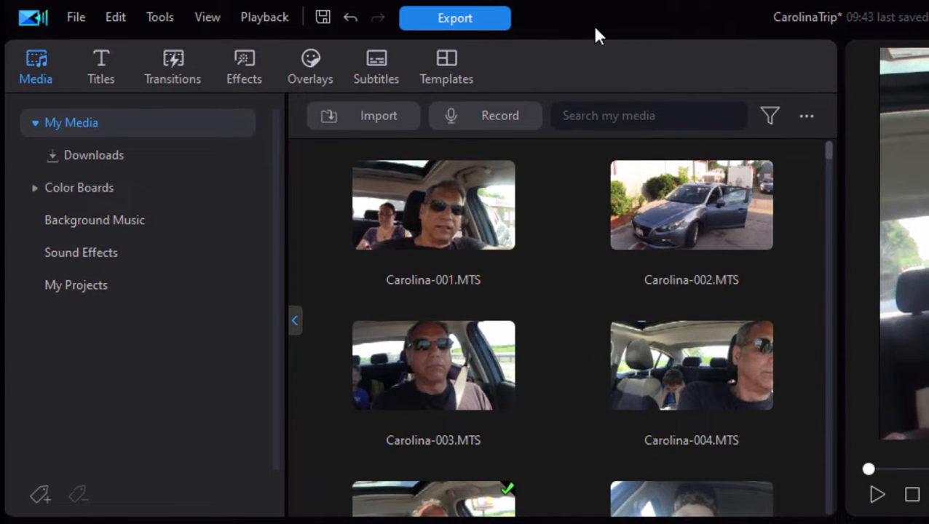
mouse_move(37, 58)
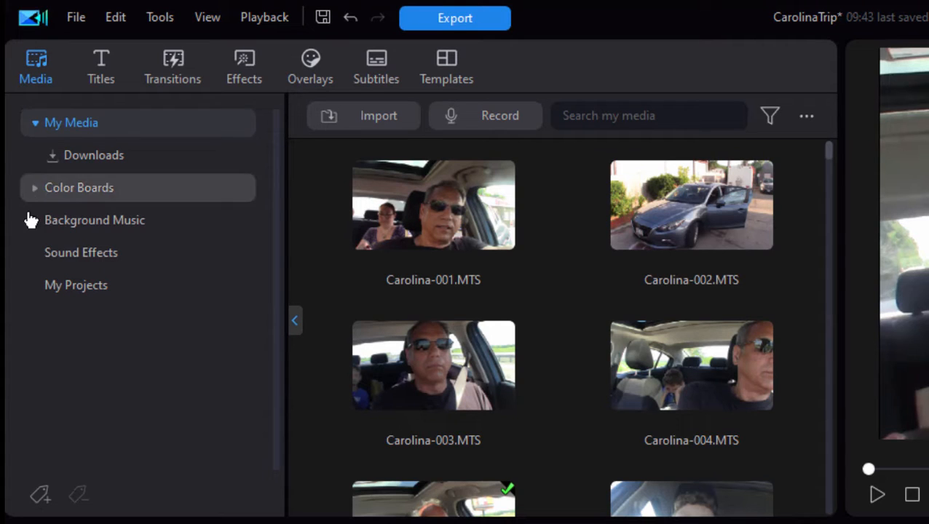
mouse_move(51, 379)
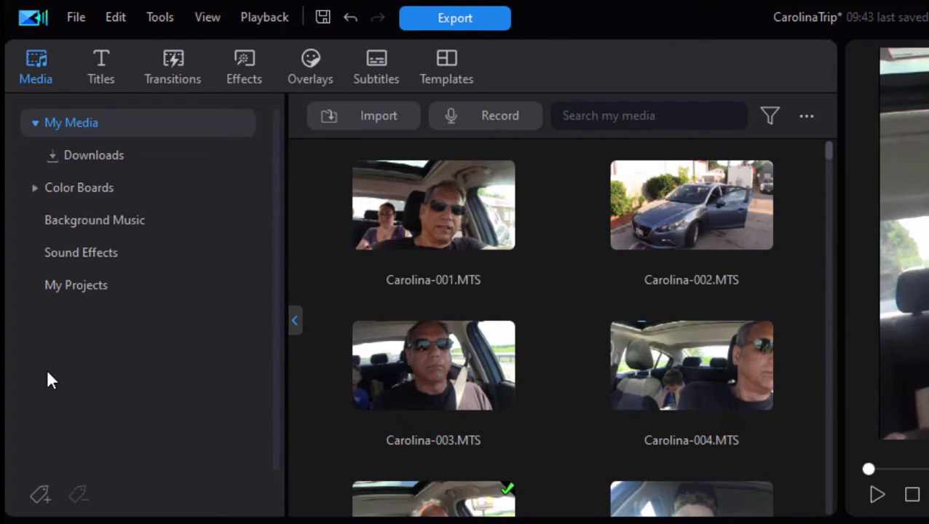
mouse_move(64, 109)
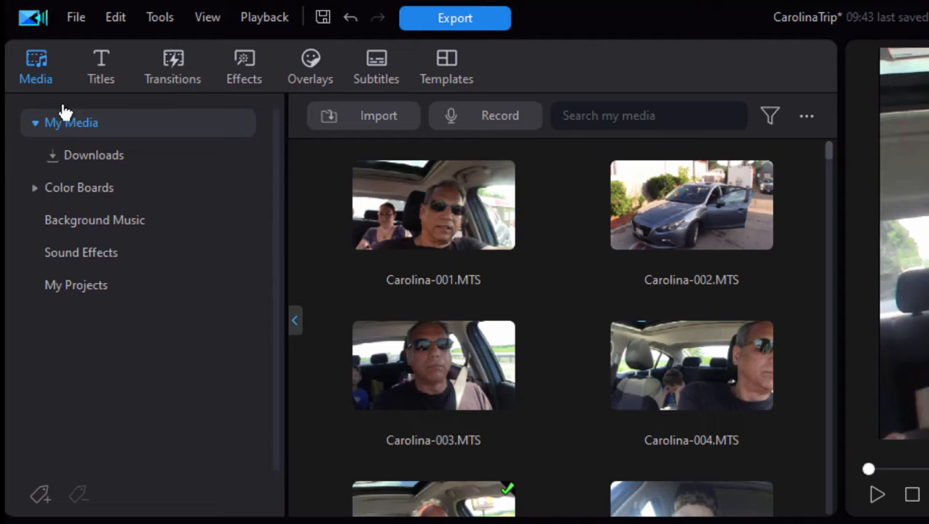
mouse_move(172, 65)
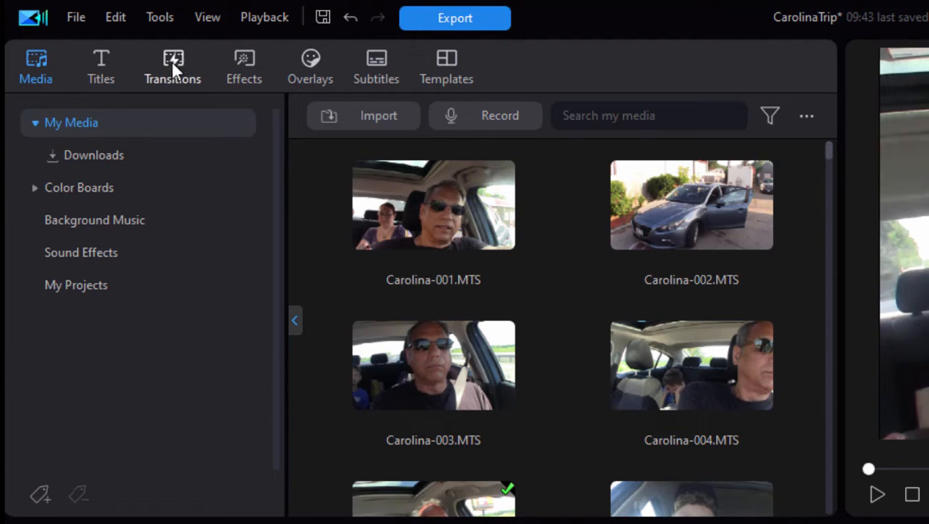
mouse_move(269, 64)
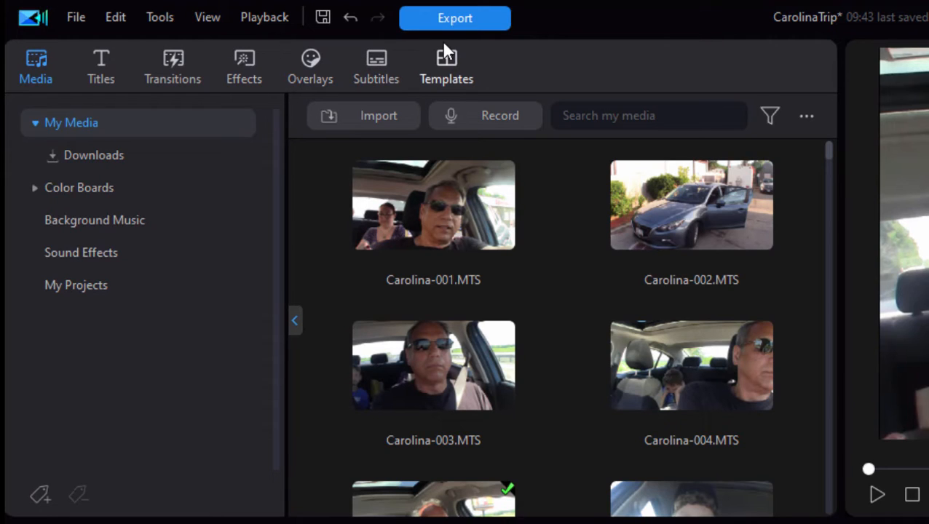
mouse_move(500, 64)
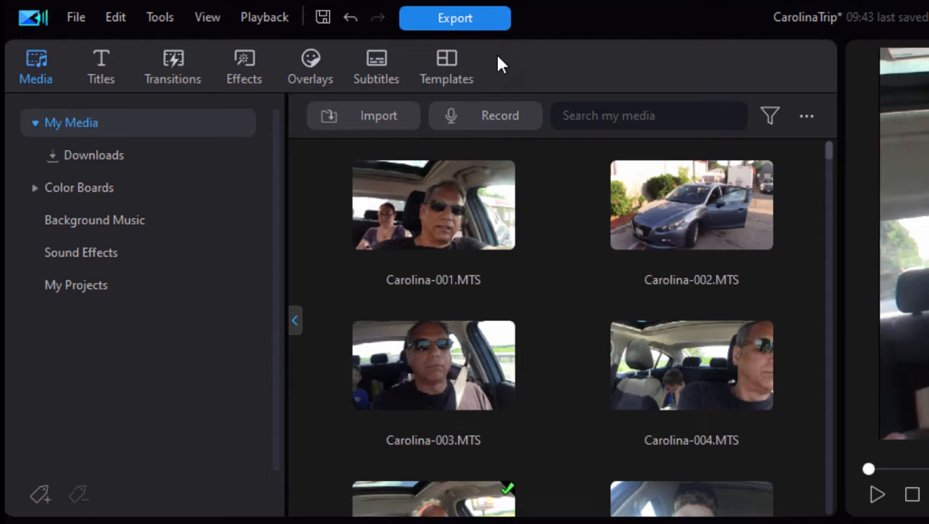
mouse_move(446, 66)
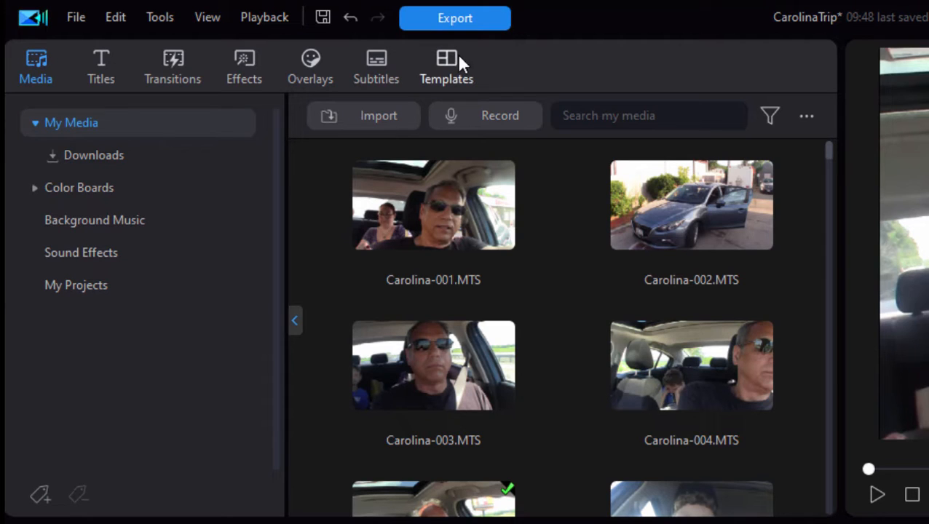
mouse_move(122, 60)
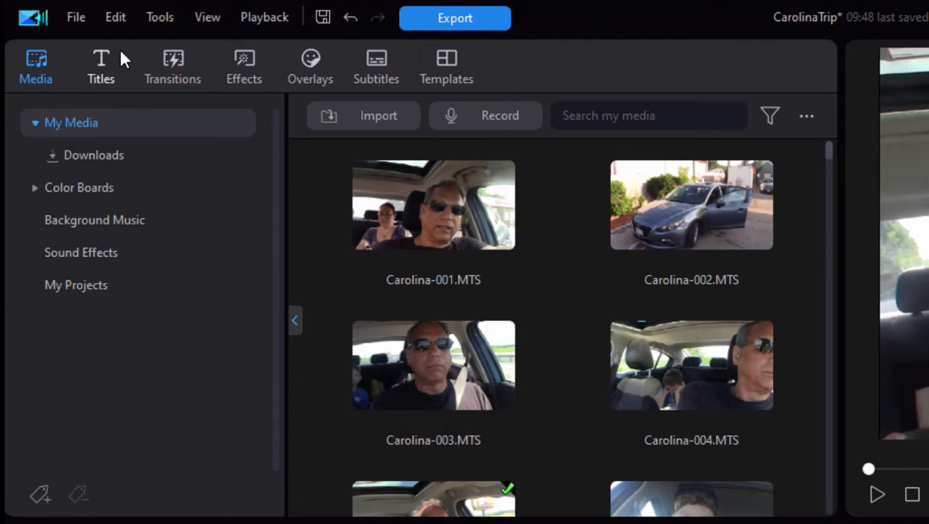
mouse_move(273, 58)
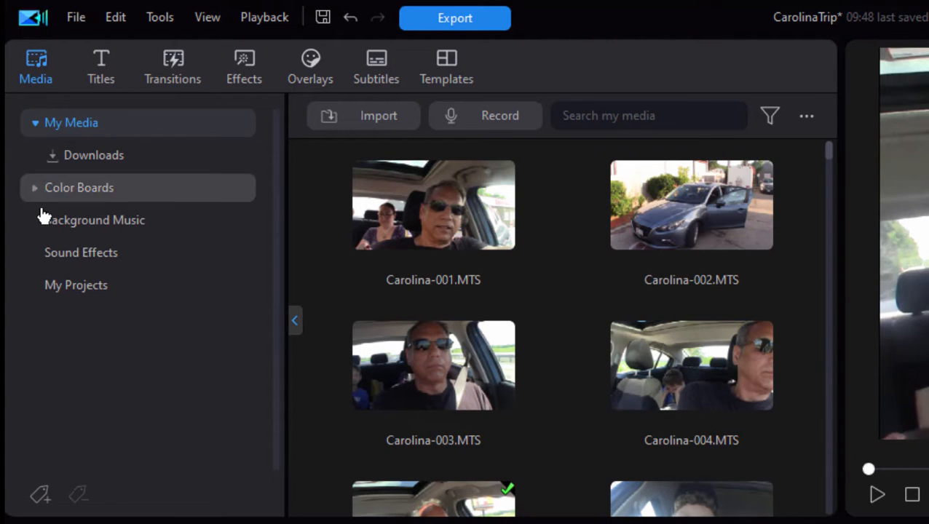
mouse_move(530, 67)
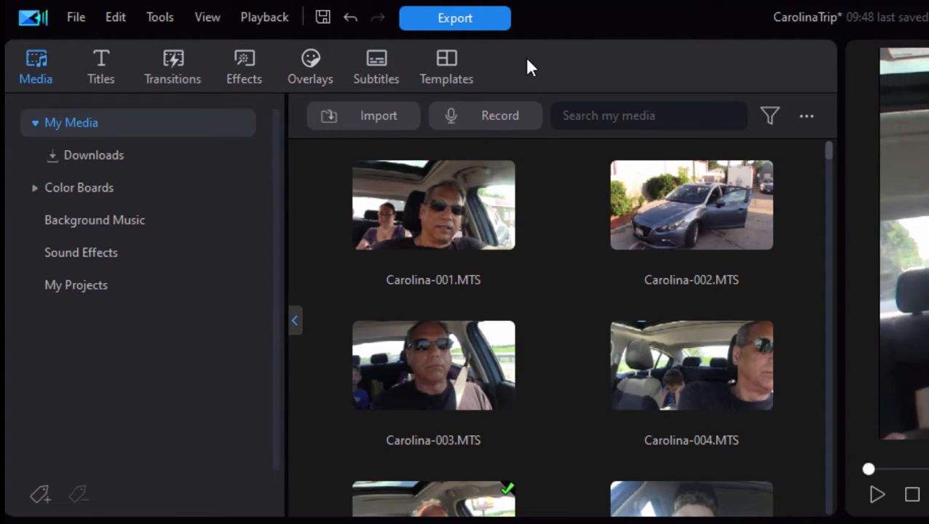
mouse_move(244, 61)
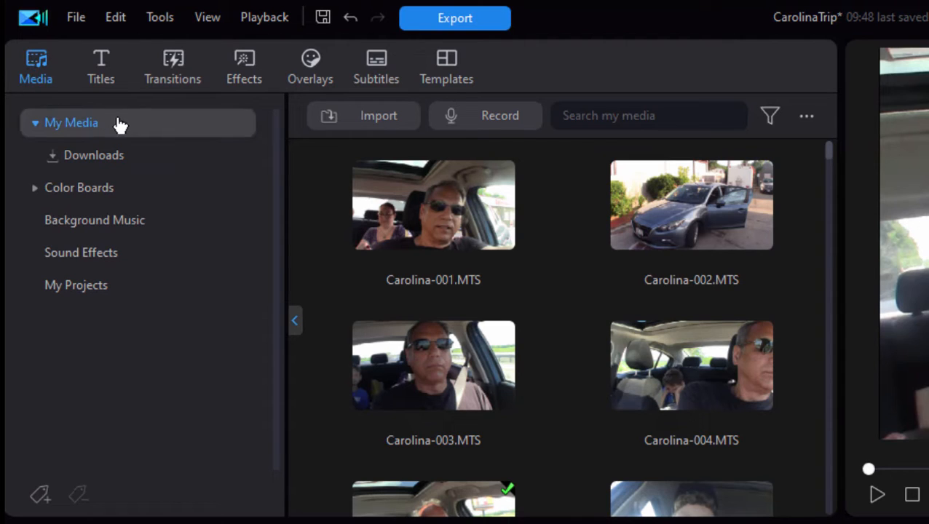
mouse_move(485, 115)
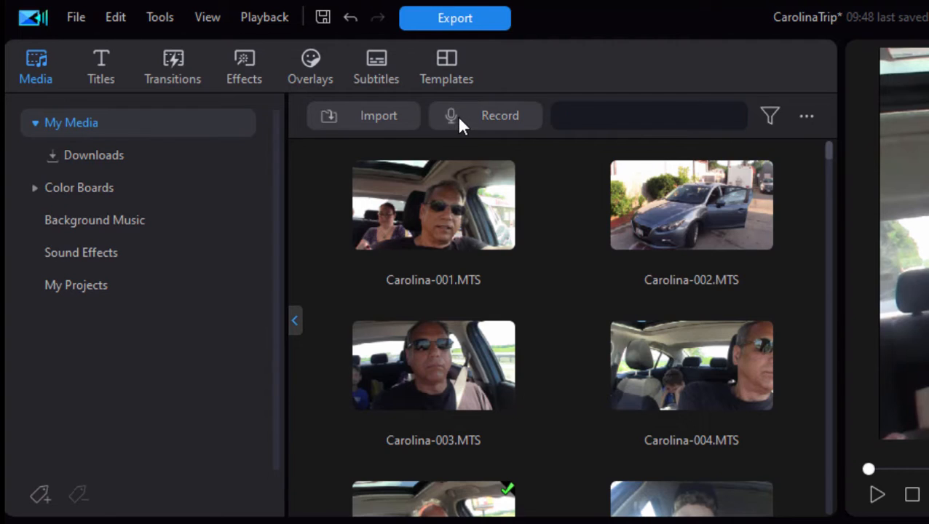
Open the voice-over recording room from the Media room Record button
click(485, 115)
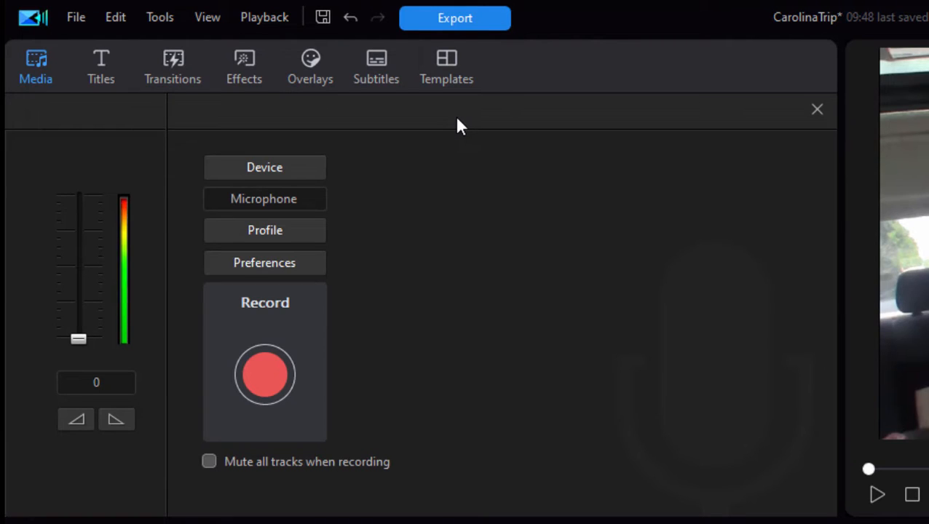
mouse_move(508, 289)
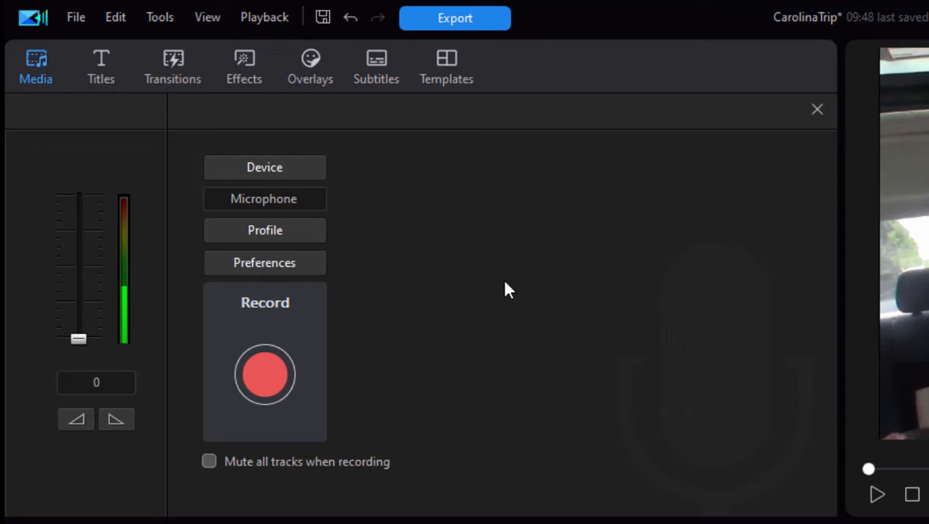
mouse_move(364, 209)
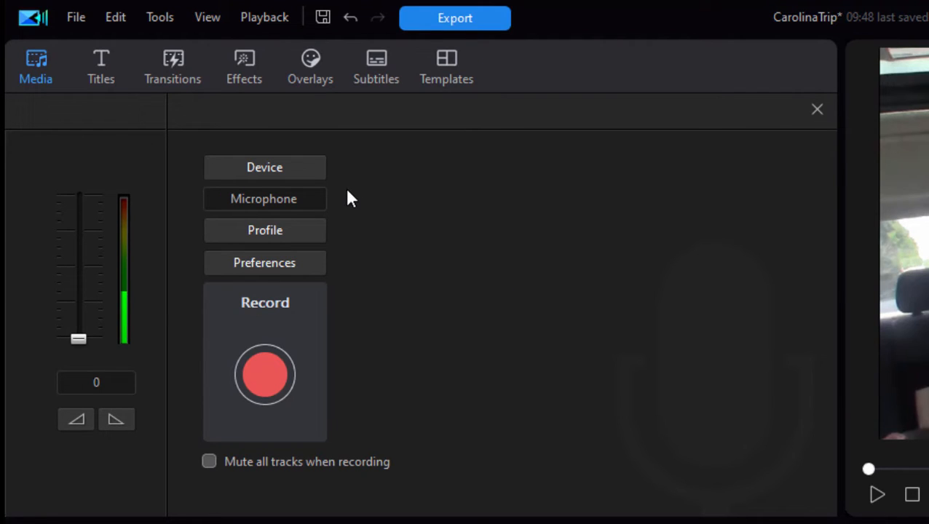
mouse_move(342, 187)
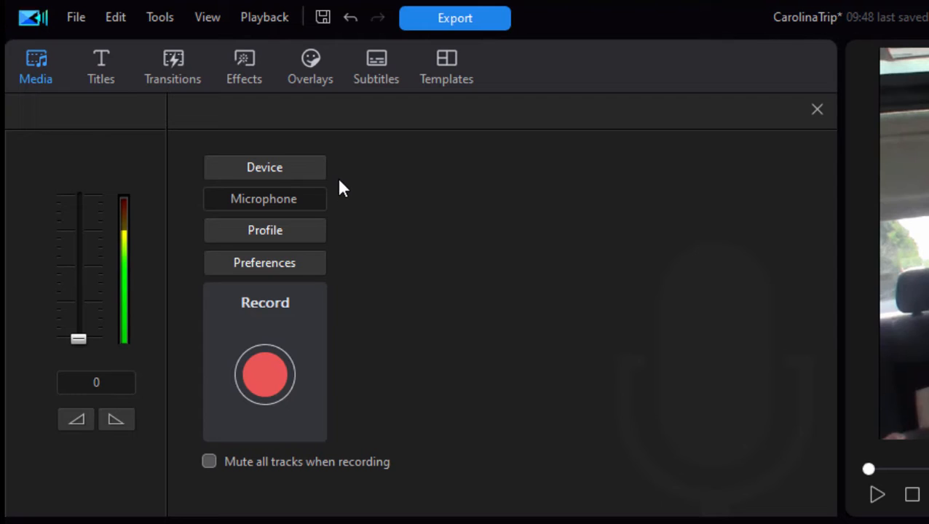
mouse_move(427, 238)
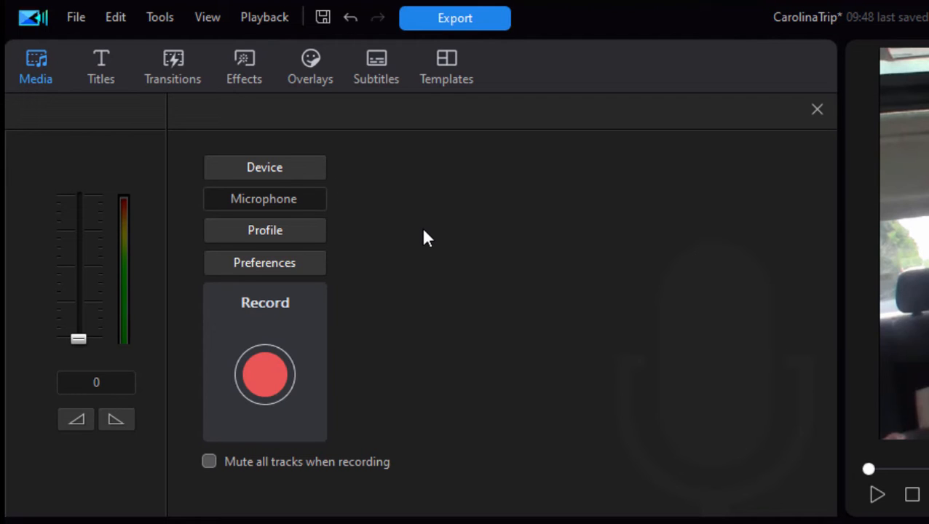
mouse_move(377, 219)
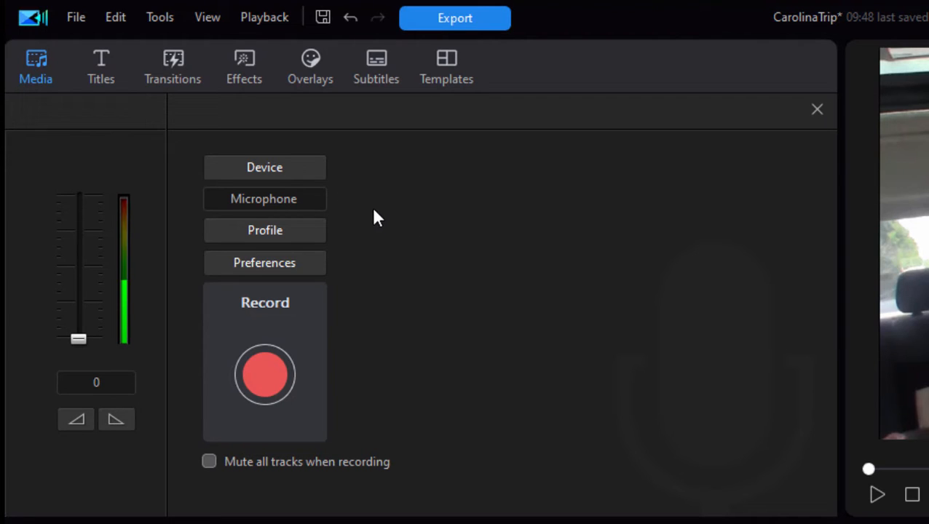
mouse_move(349, 188)
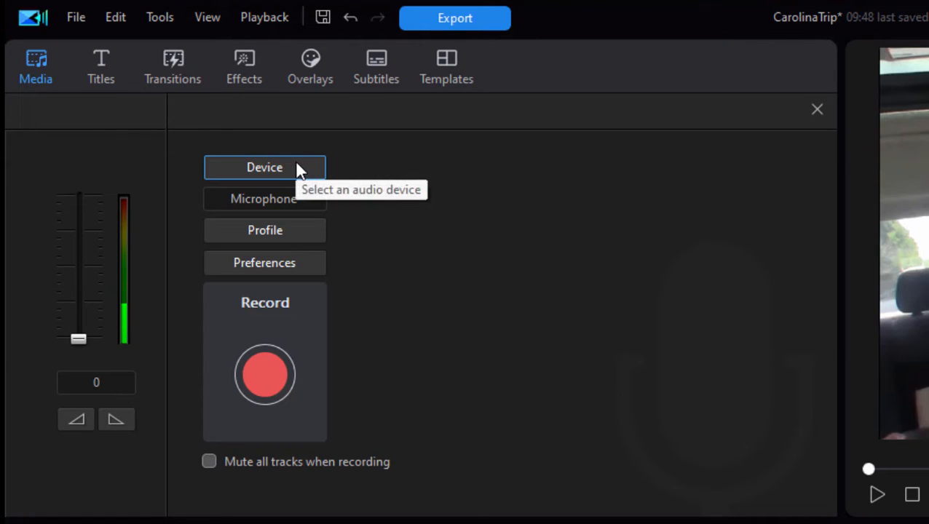
Select Microphone (Generic USB Audio Device) as the recording device and confirm
click(264, 168)
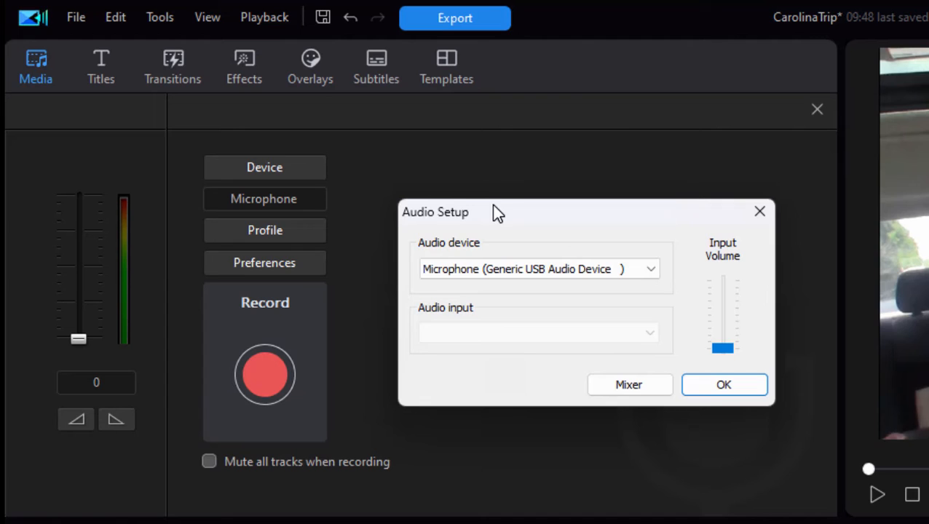
click(649, 269)
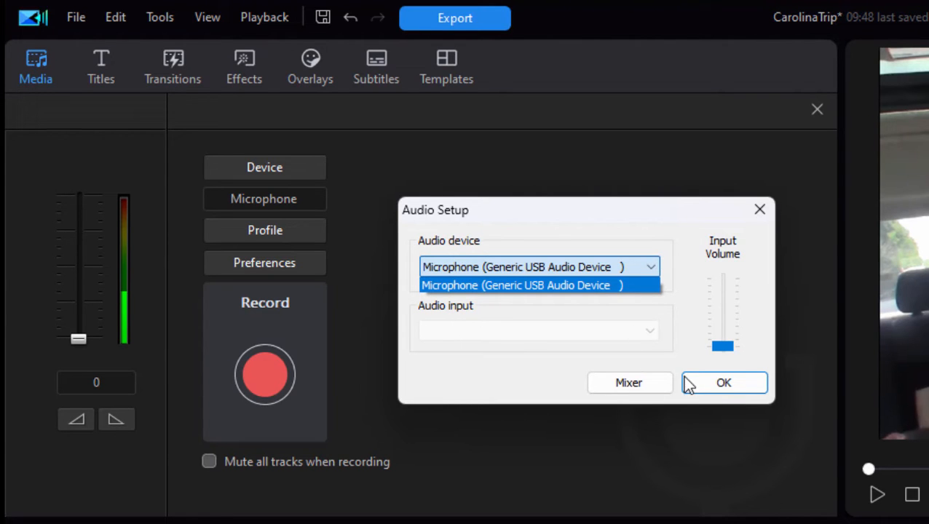
click(538, 284)
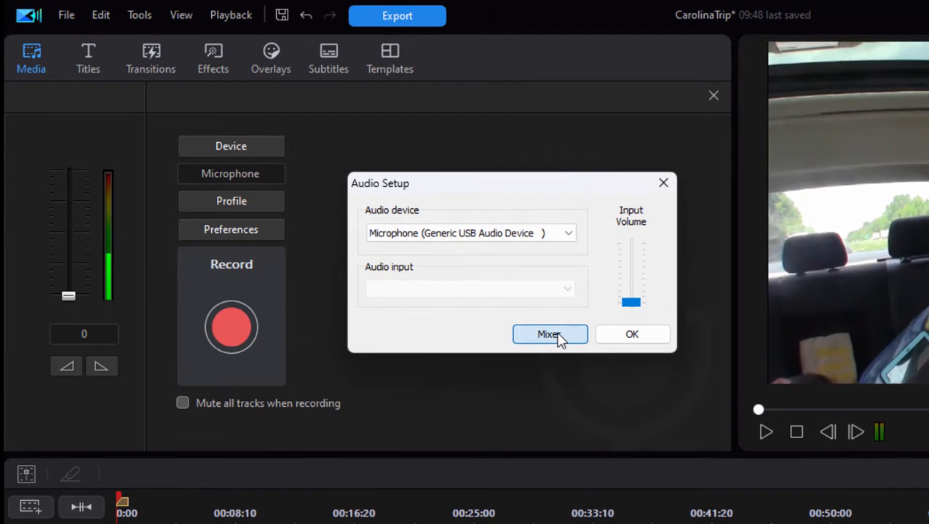
click(548, 334)
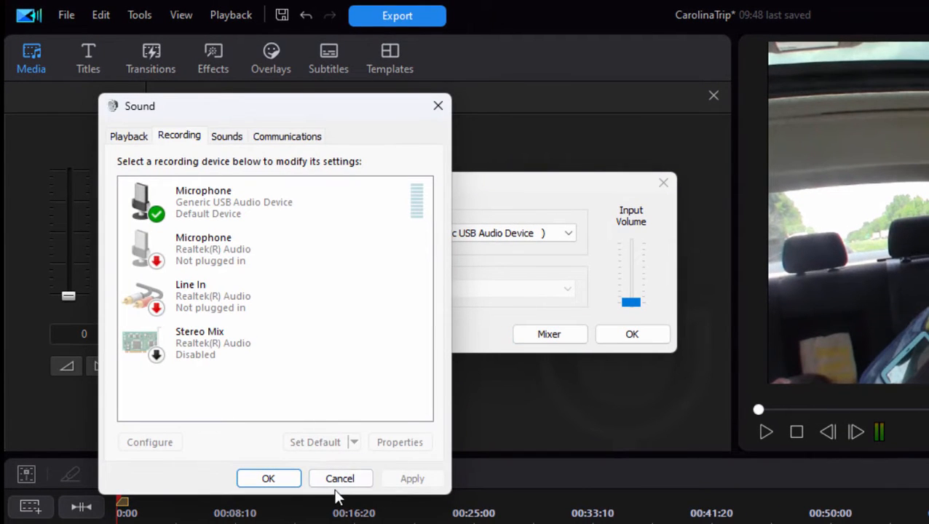
click(268, 478)
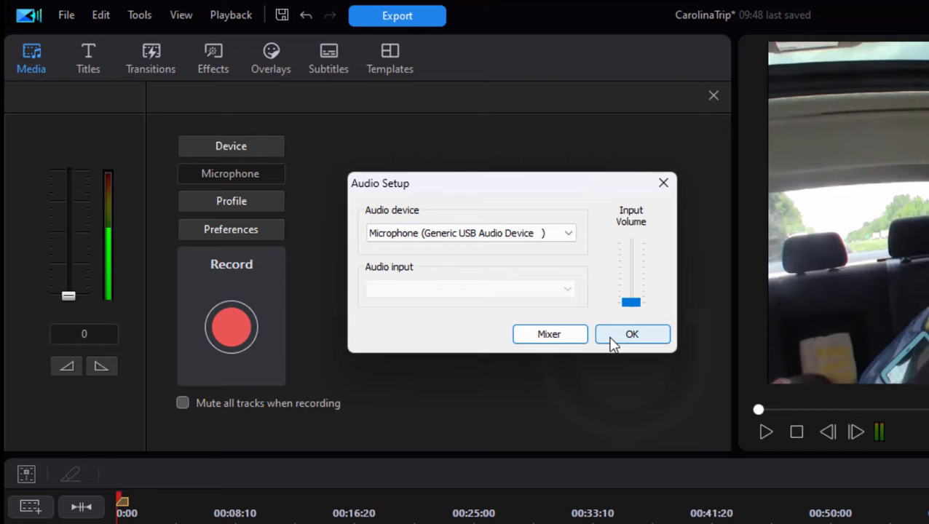
click(632, 334)
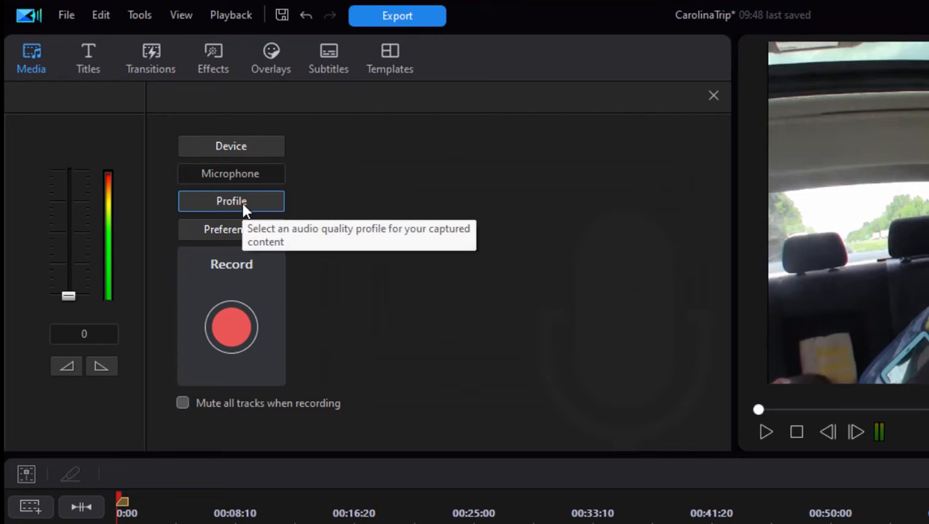
Open Quality Profile Setup showing PCM, 48 kHz, 16-bit mono
click(231, 201)
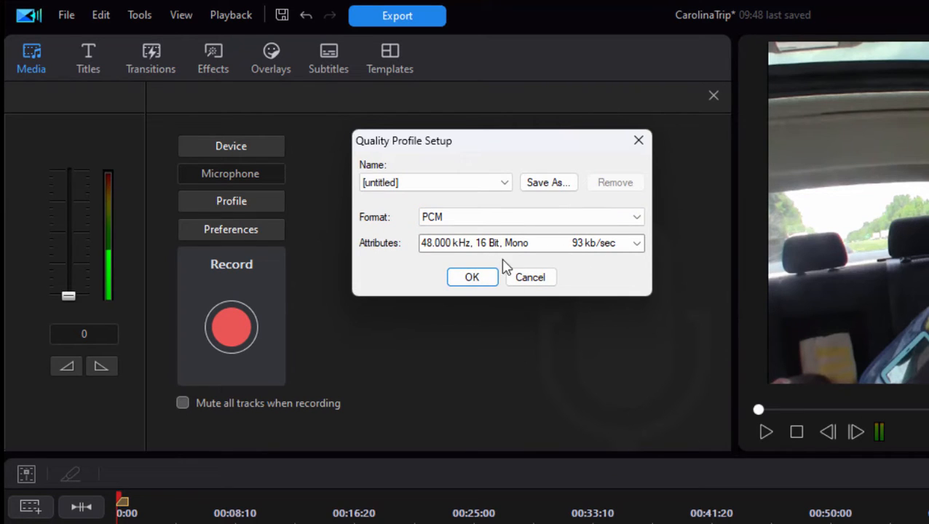
mouse_move(528, 264)
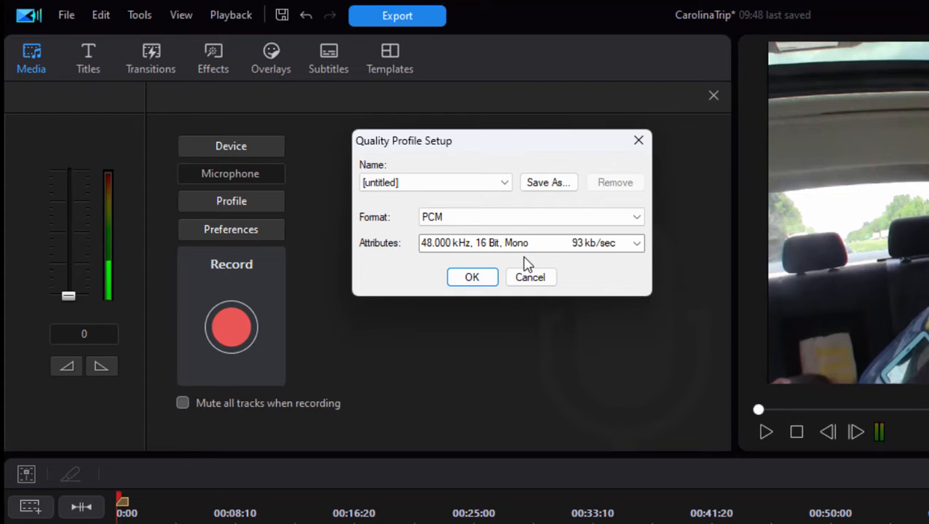
mouse_move(546, 260)
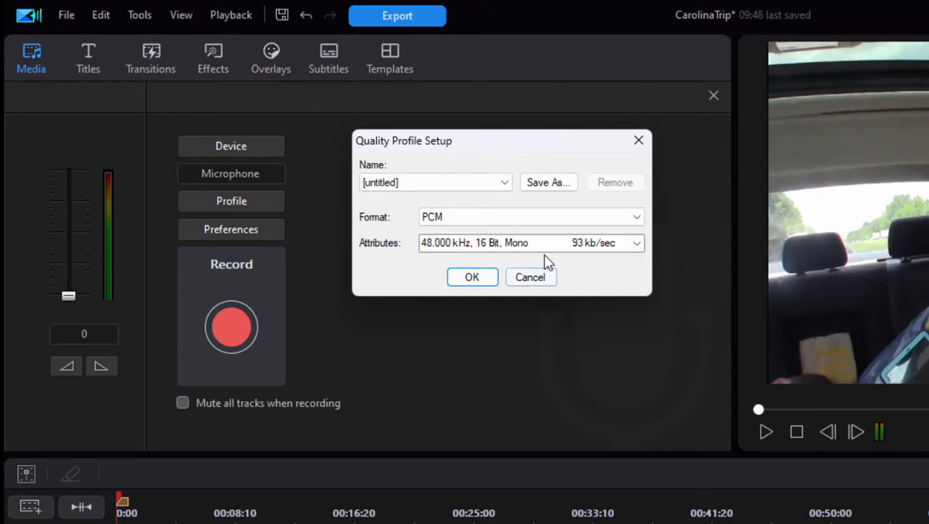
click(530, 276)
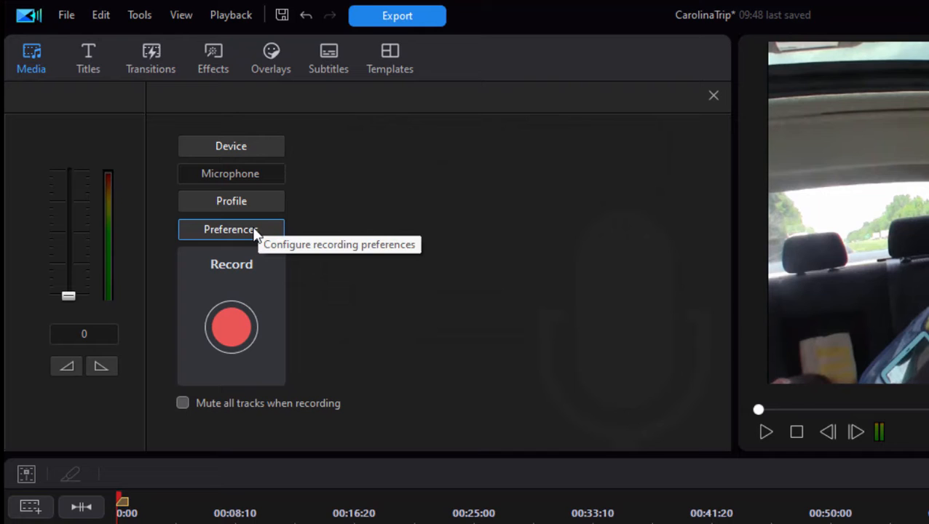
click(231, 229)
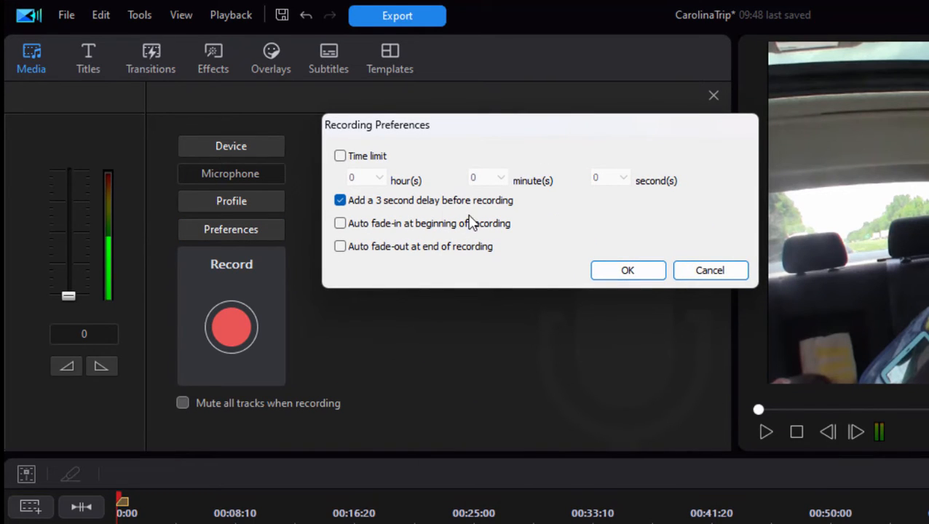
mouse_move(513, 225)
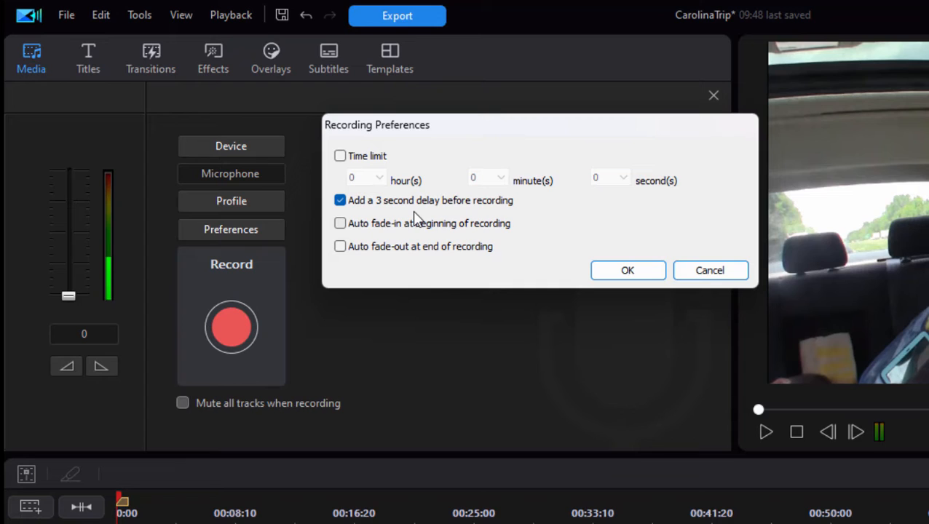
mouse_move(709, 270)
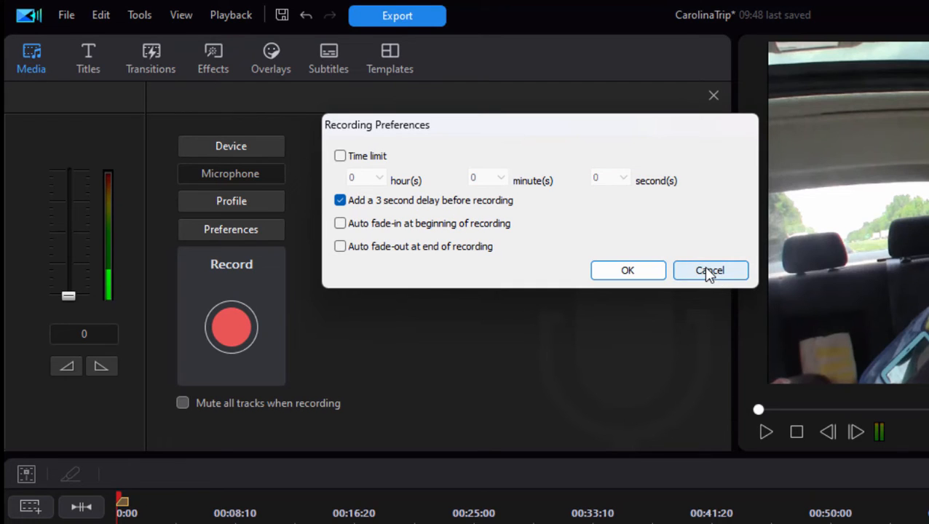
click(709, 270)
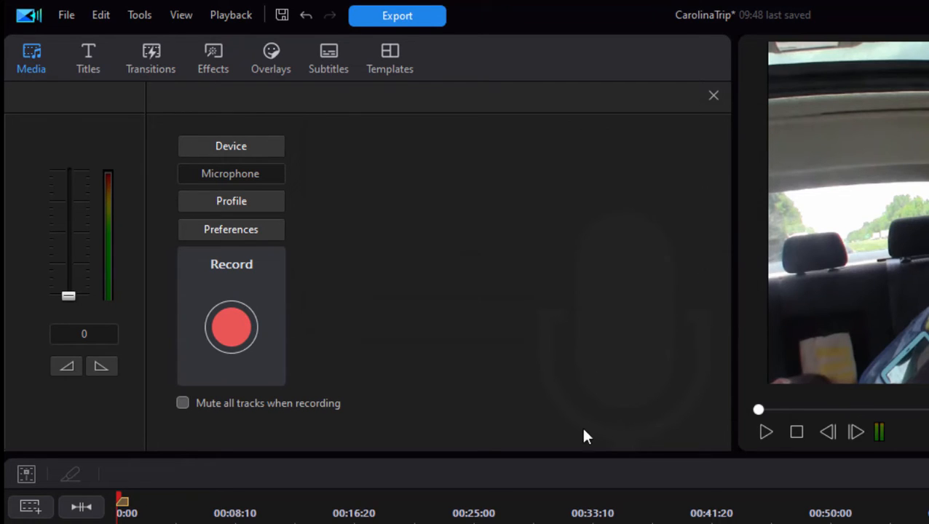
mouse_move(323, 386)
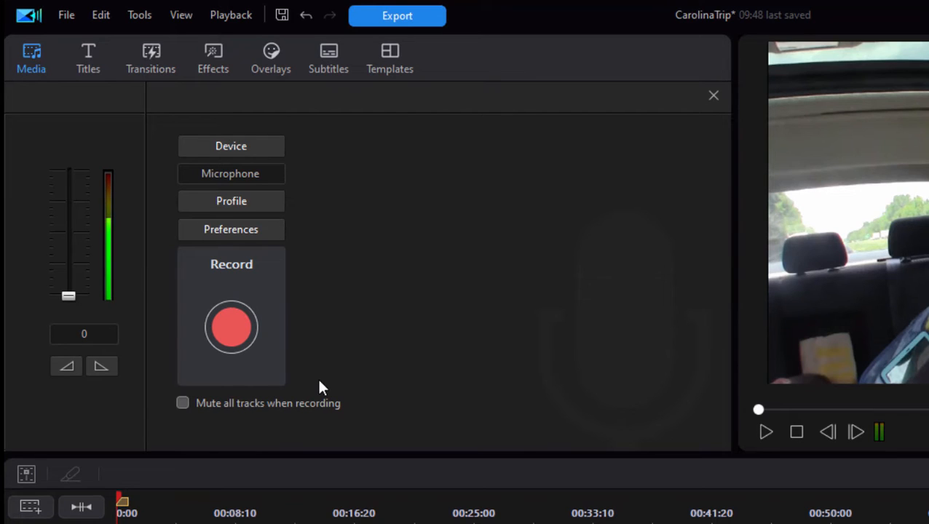
mouse_move(387, 272)
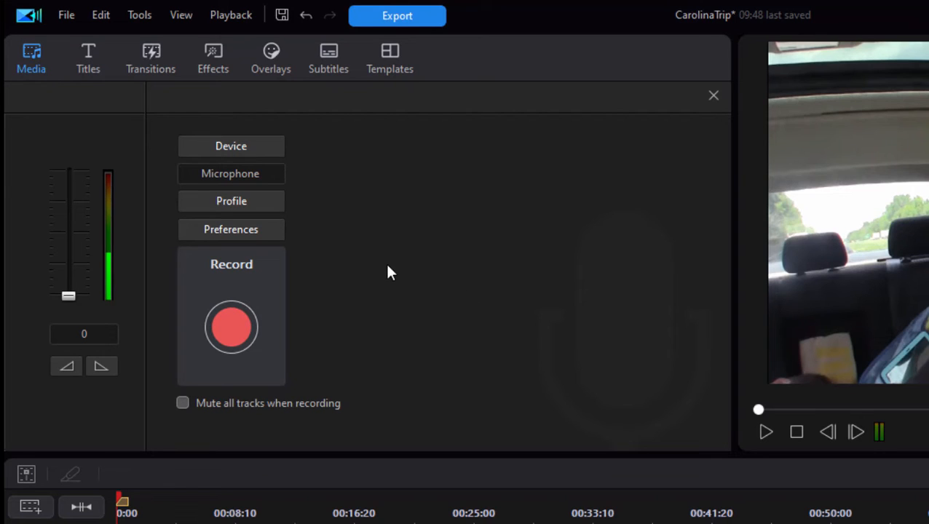
mouse_move(218, 429)
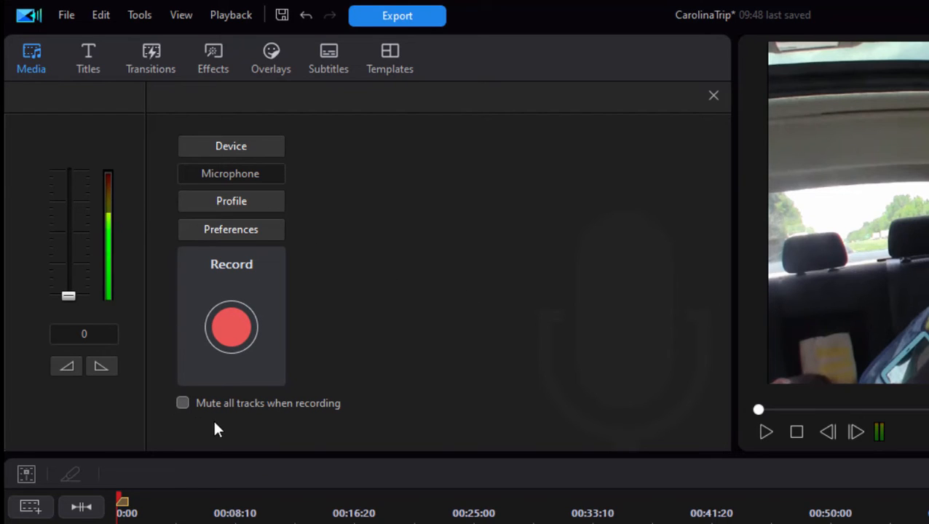
mouse_move(367, 421)
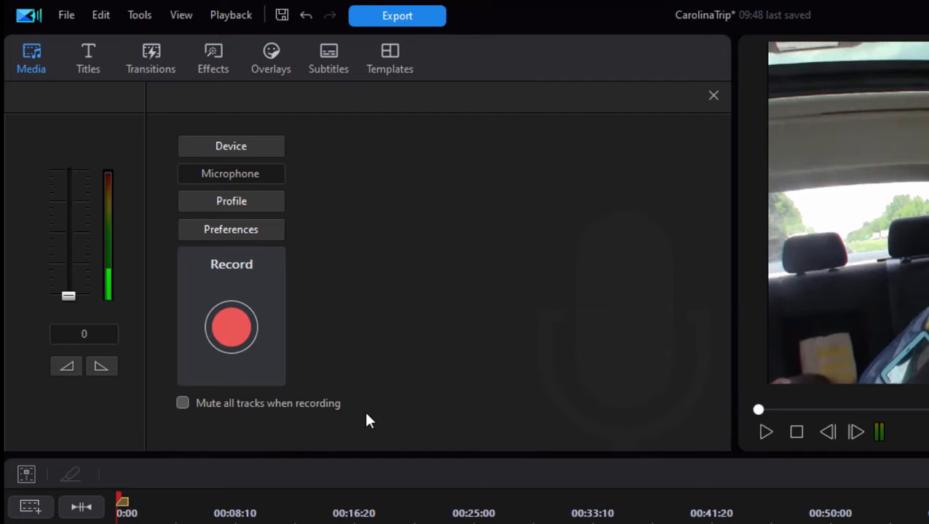
Tick 'Mute all tracks when recording' in the voice-over panel
click(182, 403)
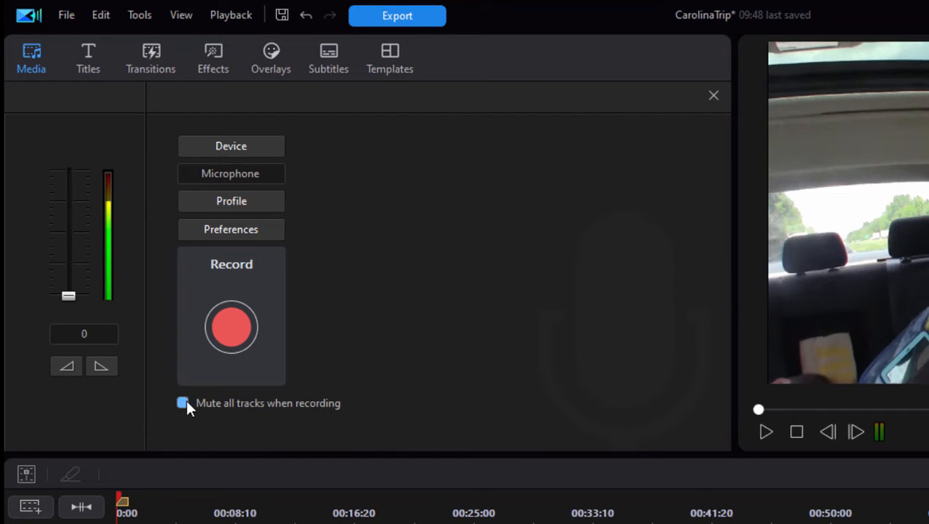
click(182, 403)
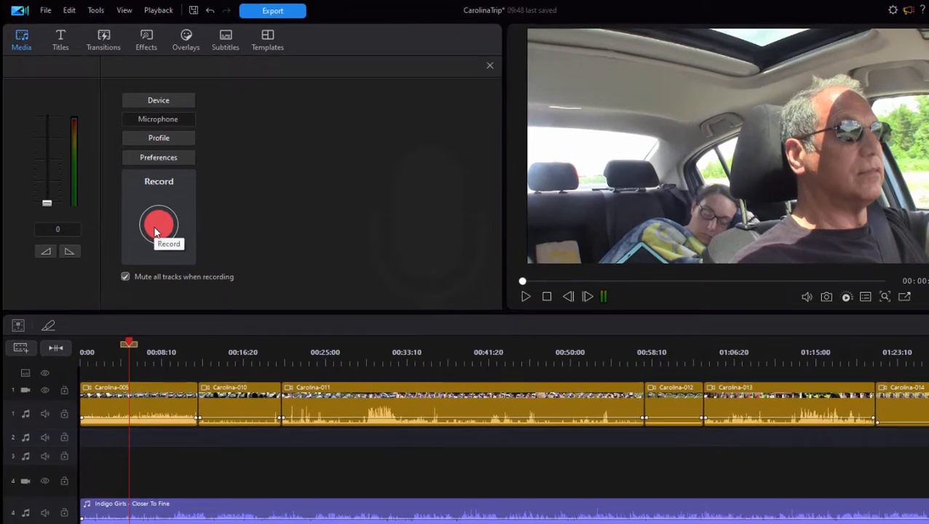
Set the voice-over 'Record to' placement to Below Track 1
click(159, 224)
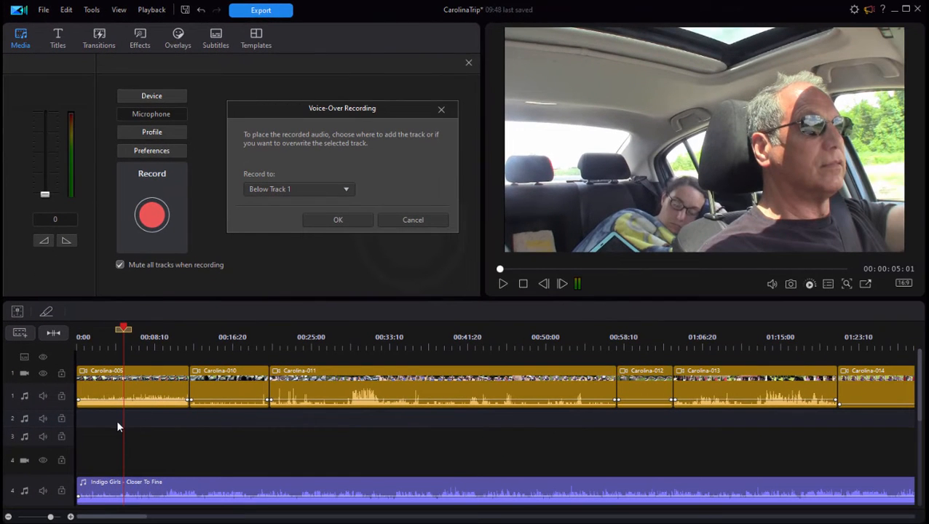
mouse_move(122, 430)
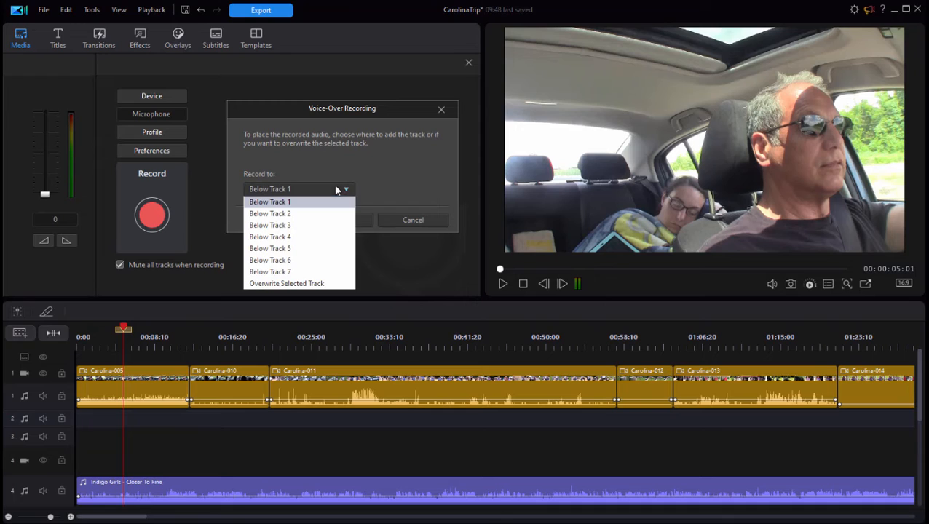
mouse_move(386, 186)
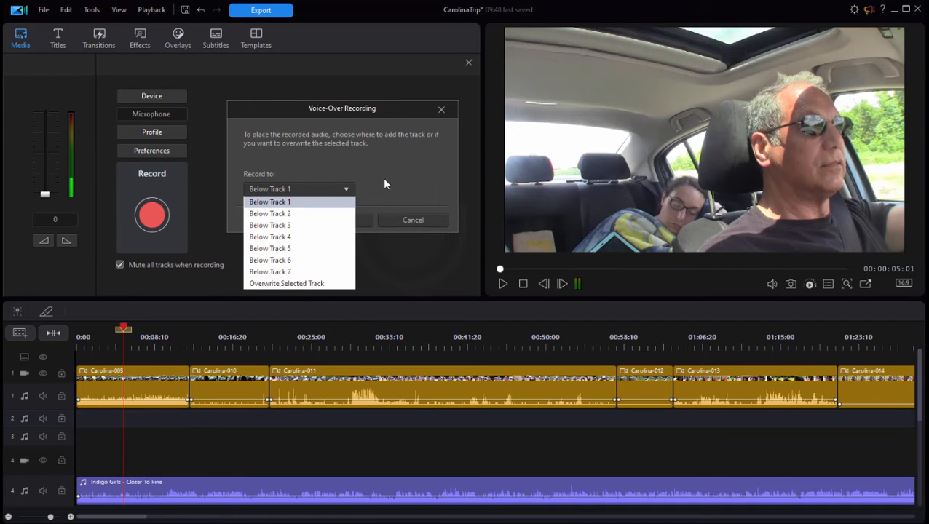
click(270, 201)
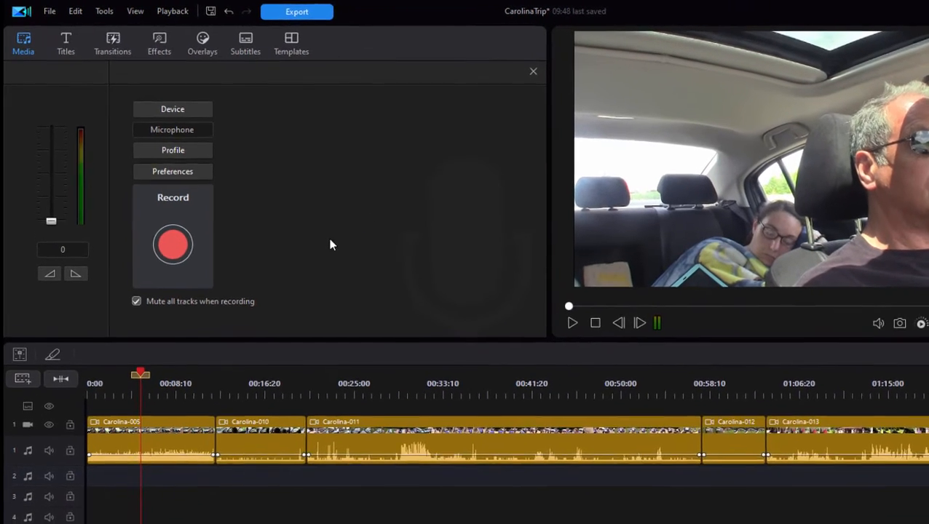
Record the first short narration clip onto audio track 2, then stop
click(172, 244)
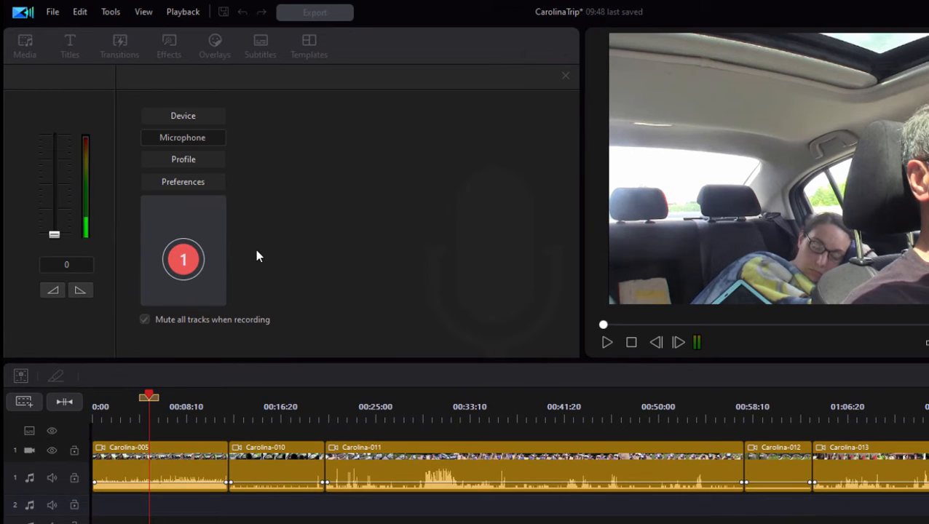
click(182, 259)
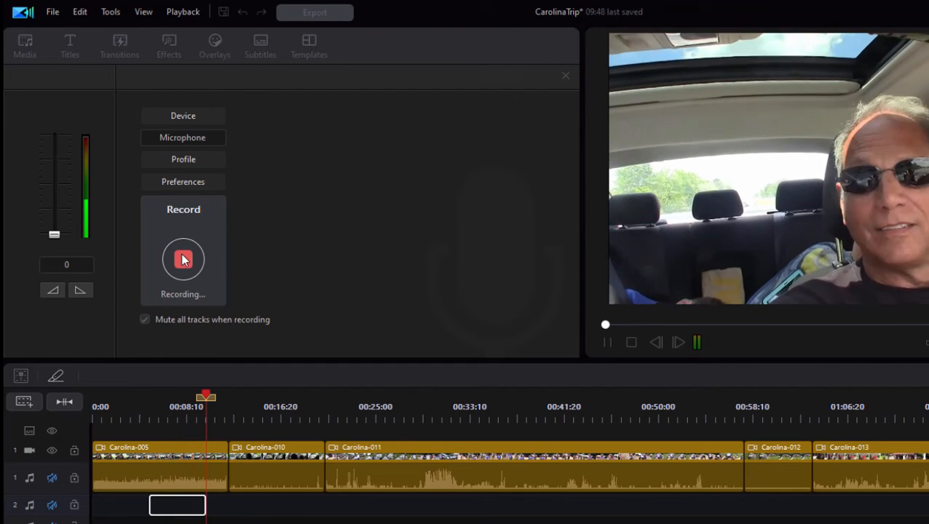
click(182, 259)
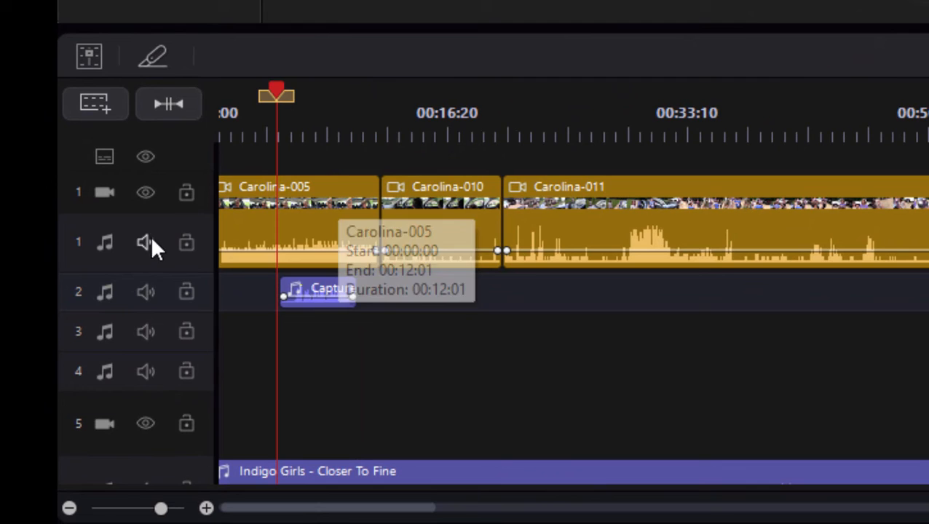
mouse_move(107, 251)
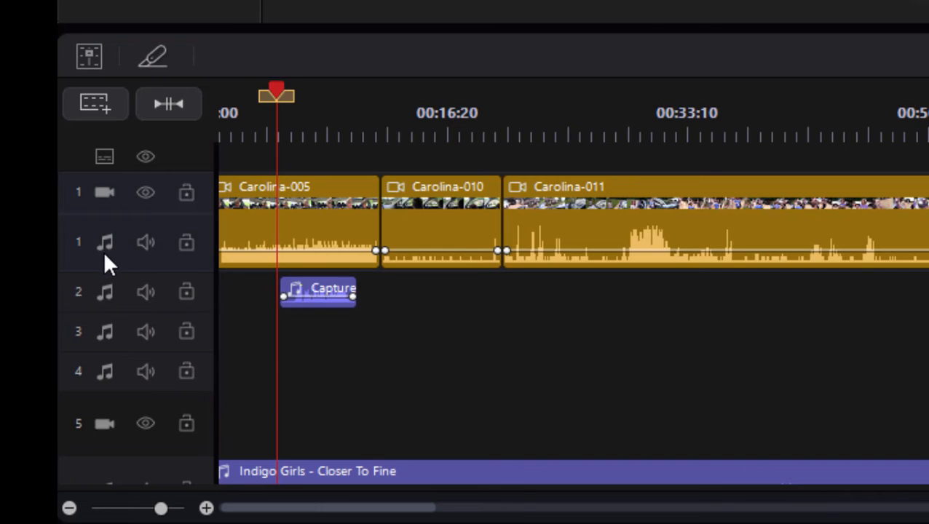
mouse_move(150, 251)
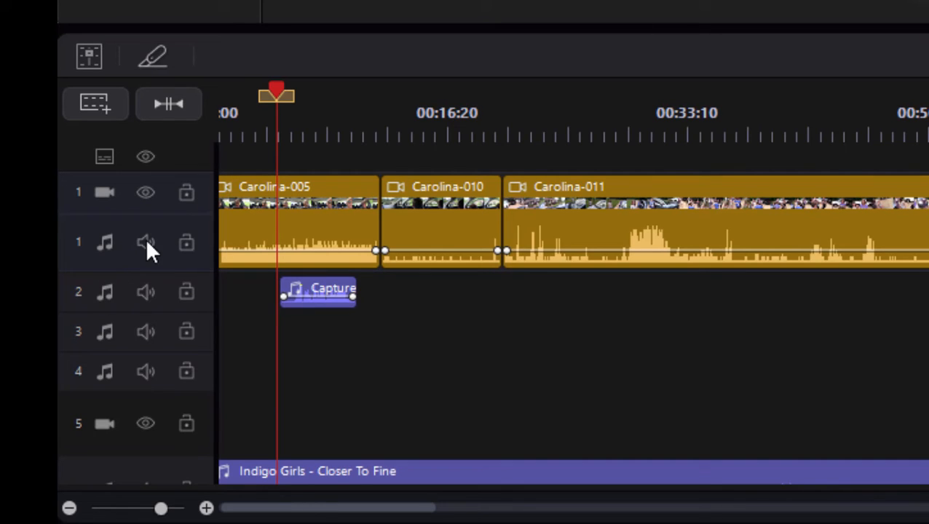
Mute the track 1 video audio and the music track audio
click(146, 242)
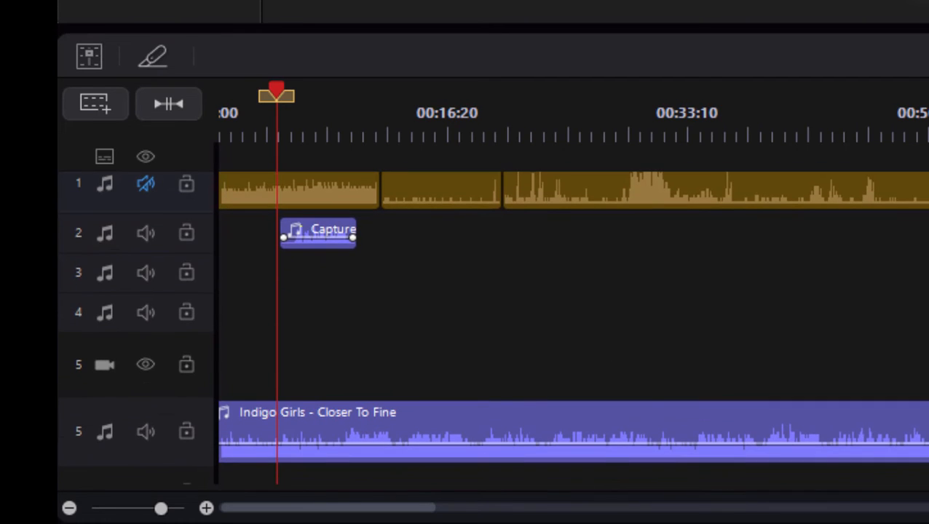
mouse_move(200, 453)
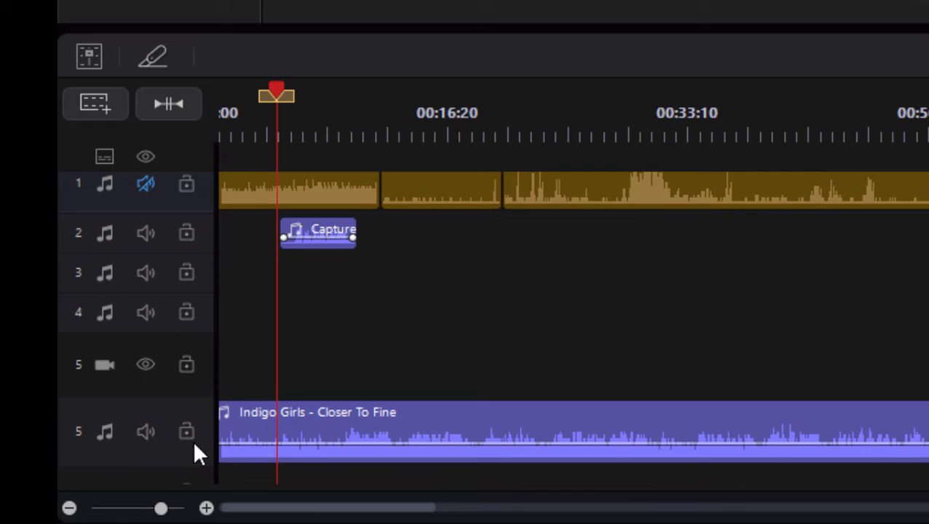
click(146, 431)
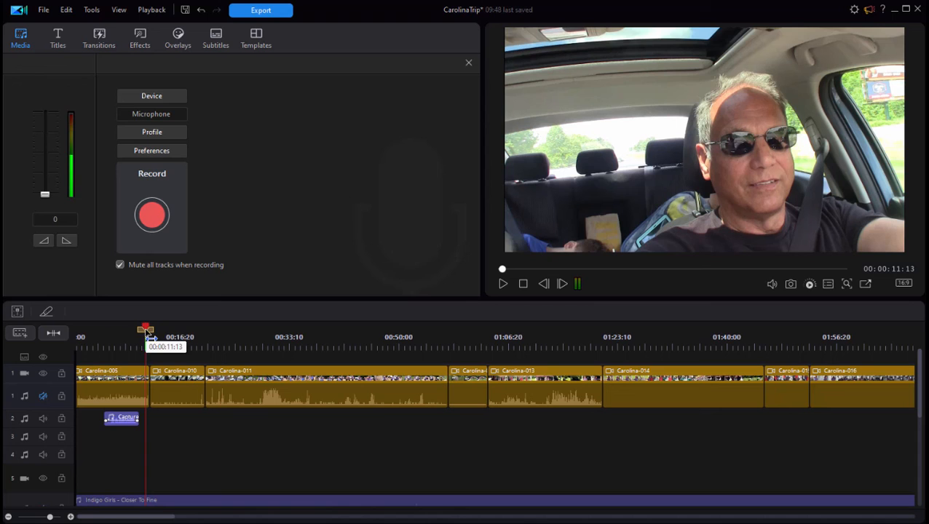
Record a second narration on track 2 starting just past the first clip
drag(146, 328, 154, 329)
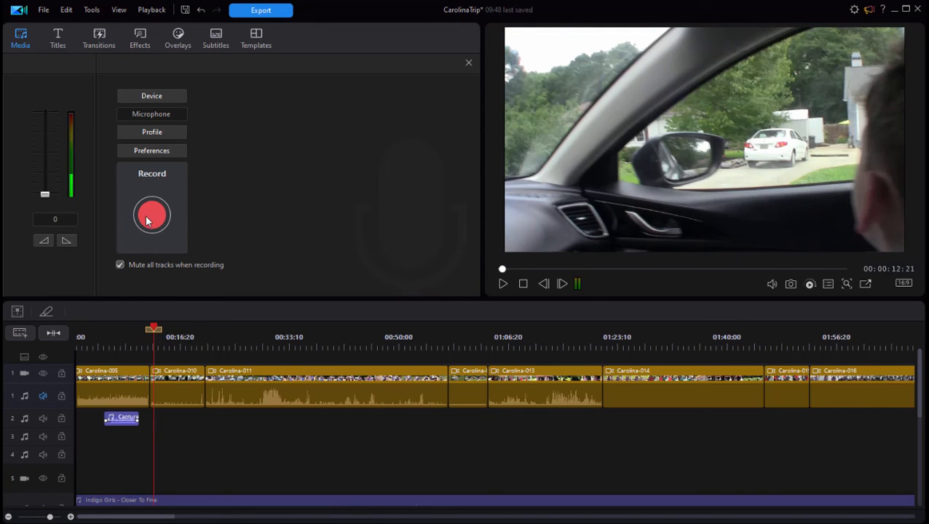
mouse_move(152, 216)
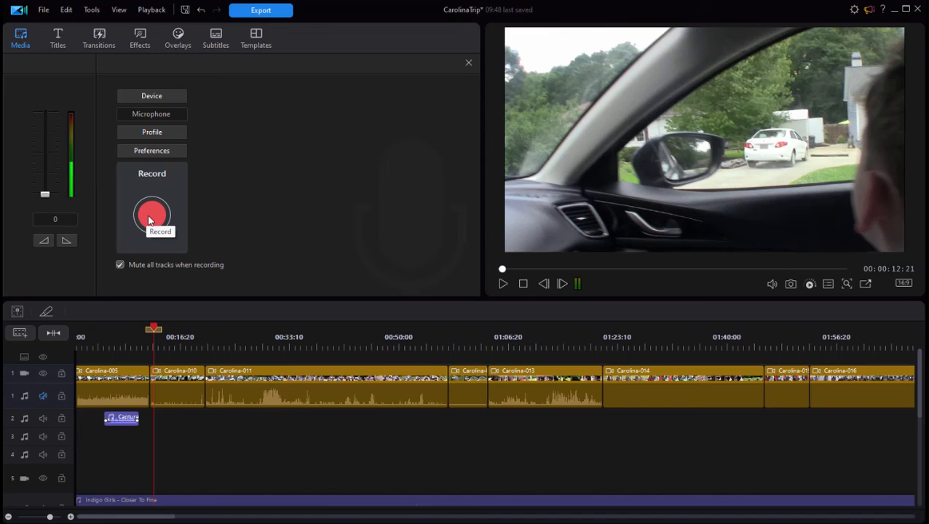
mouse_move(238, 265)
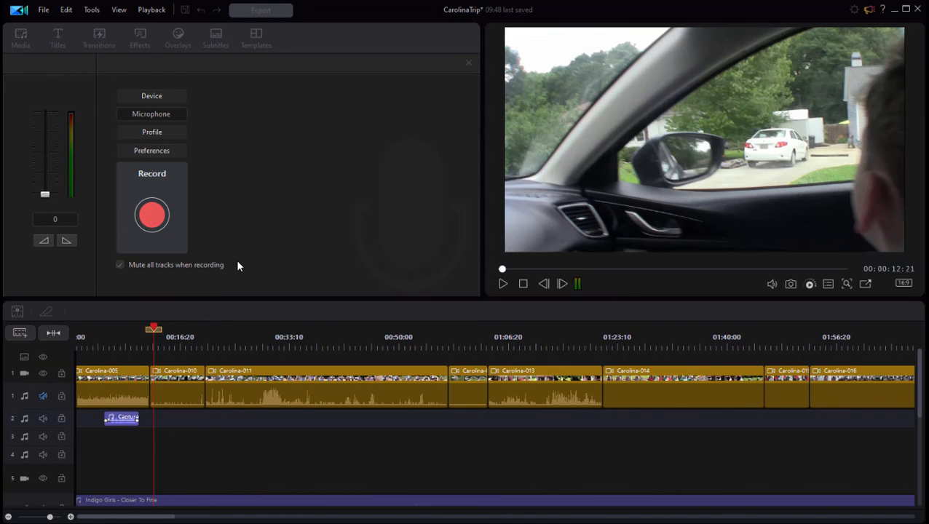
click(151, 215)
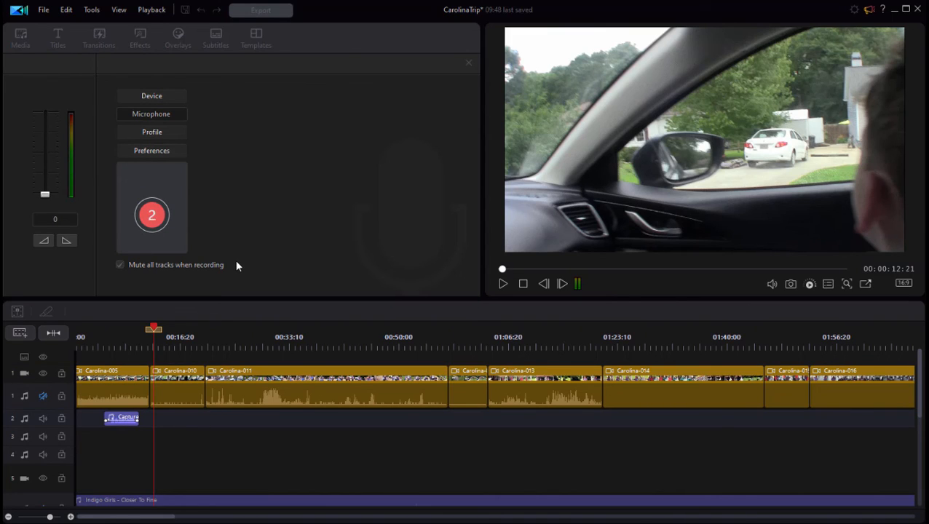
click(151, 215)
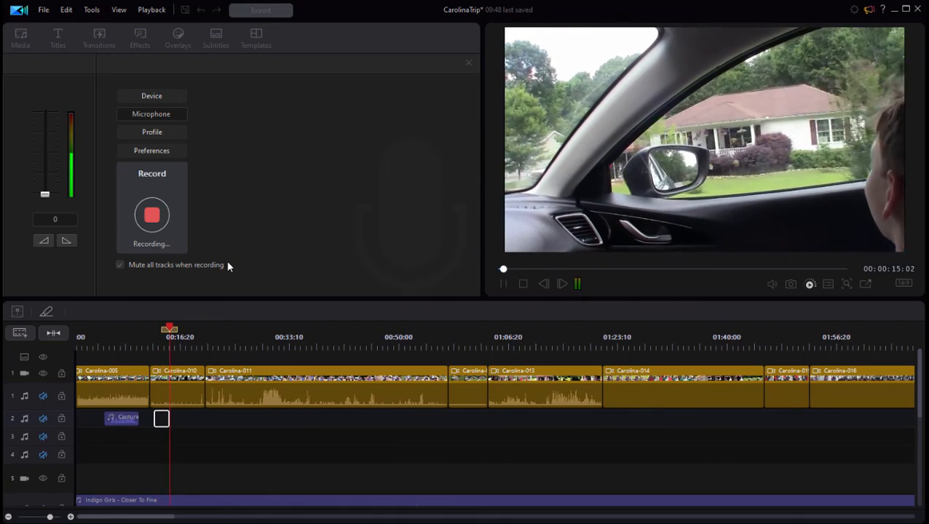
click(151, 215)
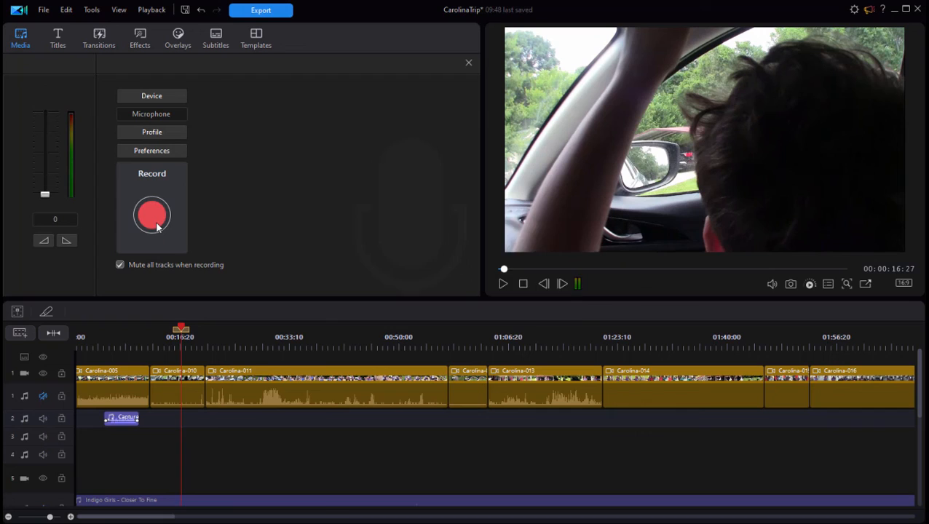